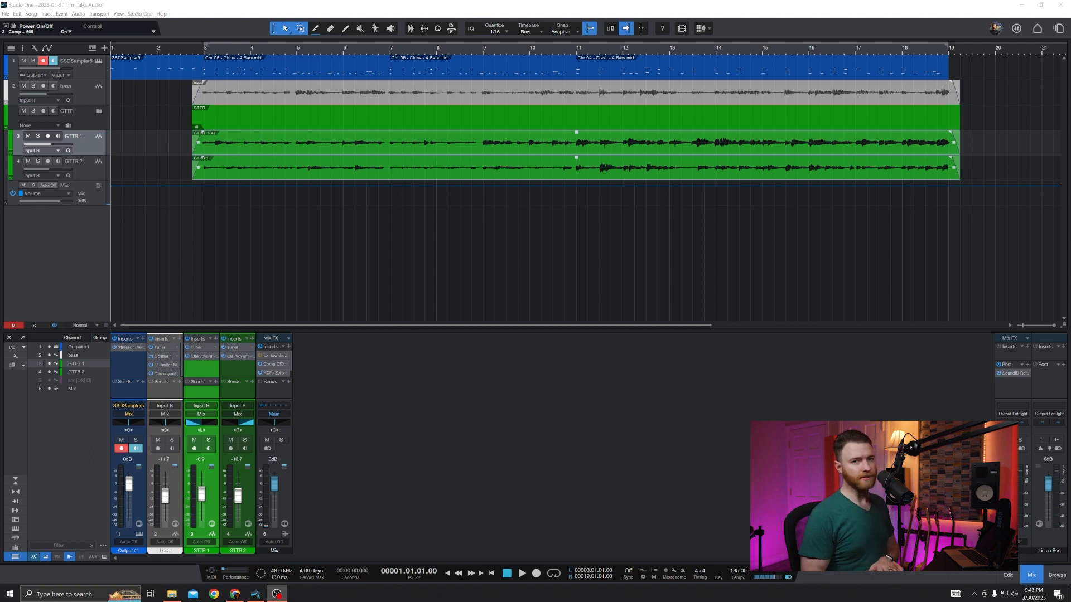
Search the insert browser for 'reverb' and insert Room Reverb on the pink snare track.
left_click(521, 572)
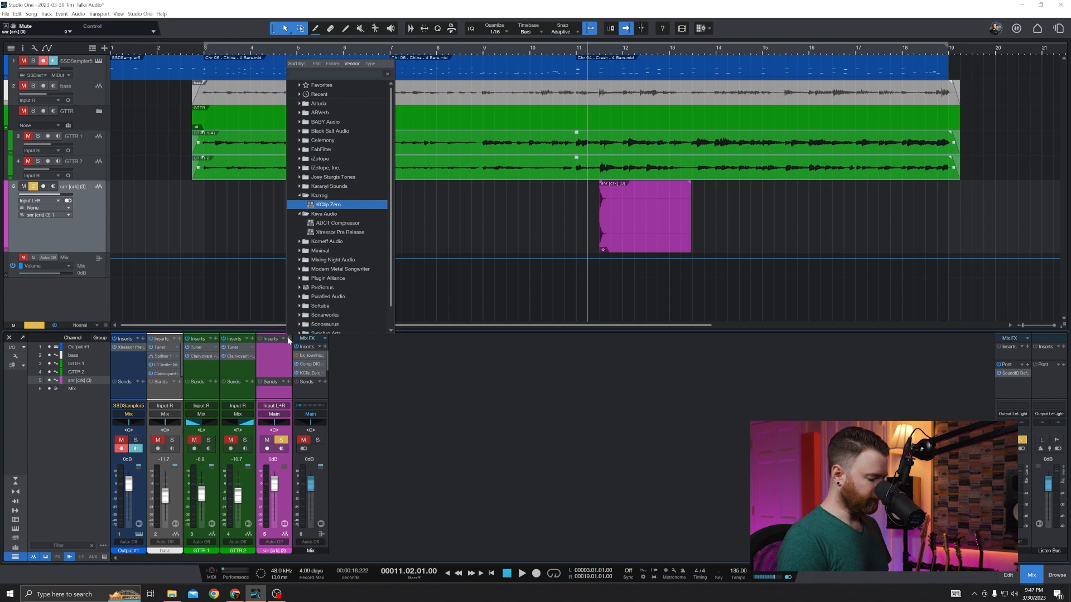
type("reverb")
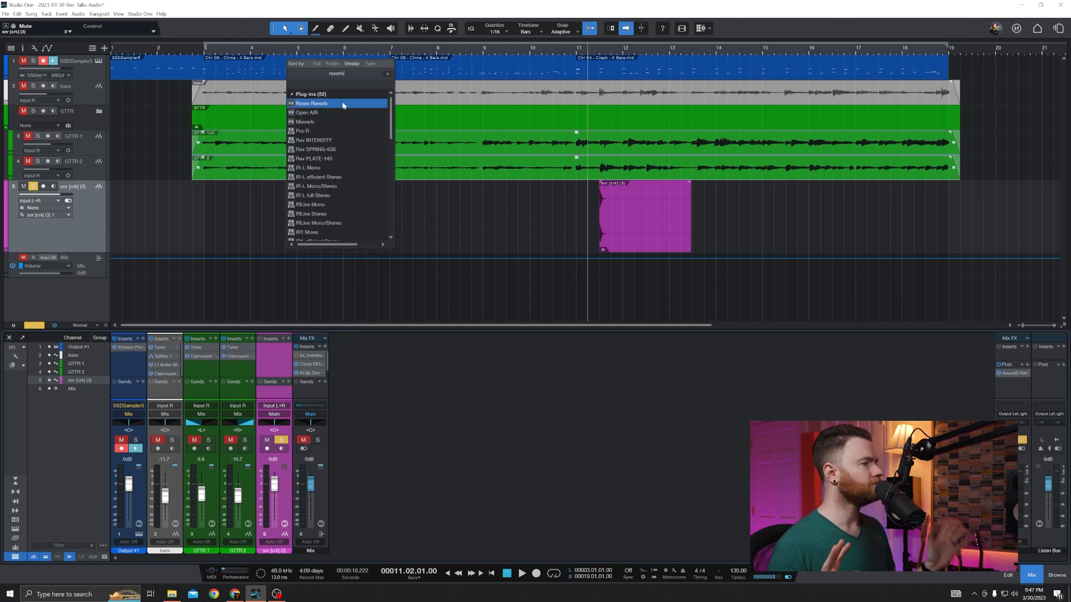
double_click(311, 103)
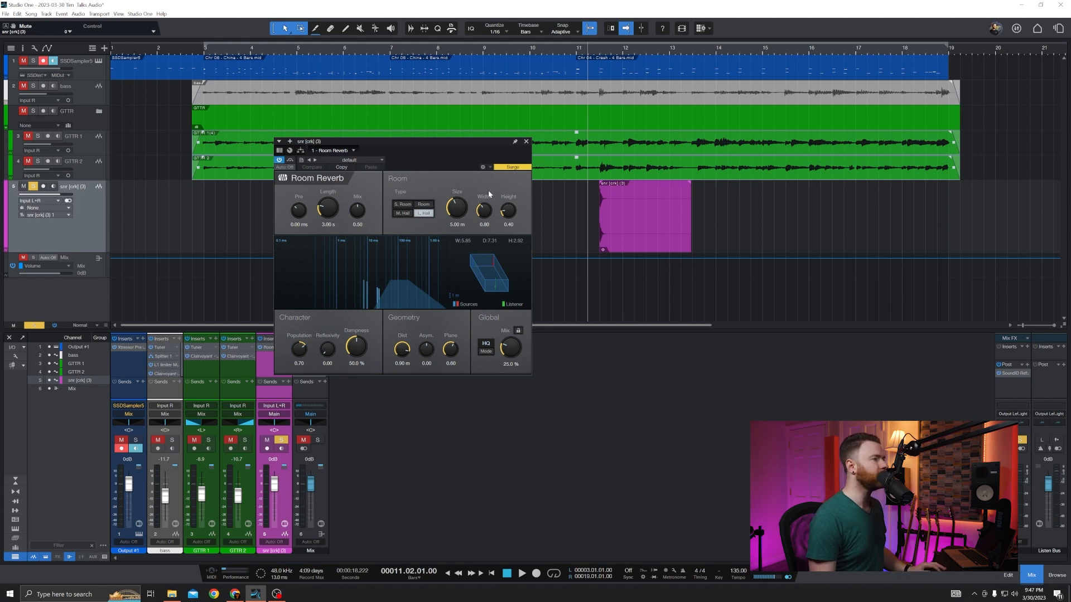
mouse_move(508, 186)
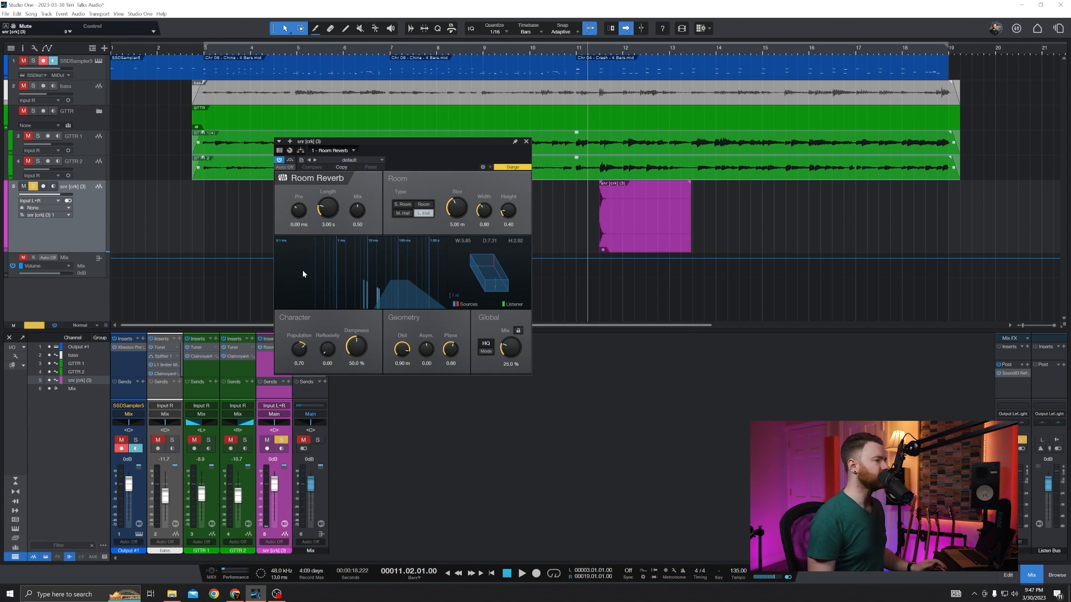
mouse_move(321, 258)
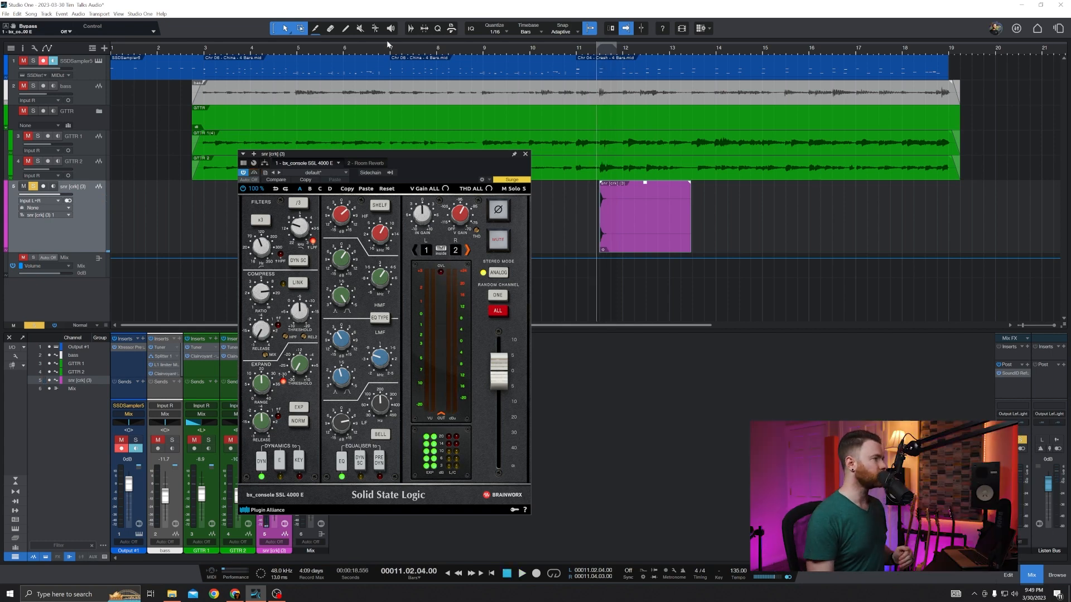
Switch the plug-in window back to the Room Reverb editor after adding bx_console SSL 4000 E.
left_click(367, 164)
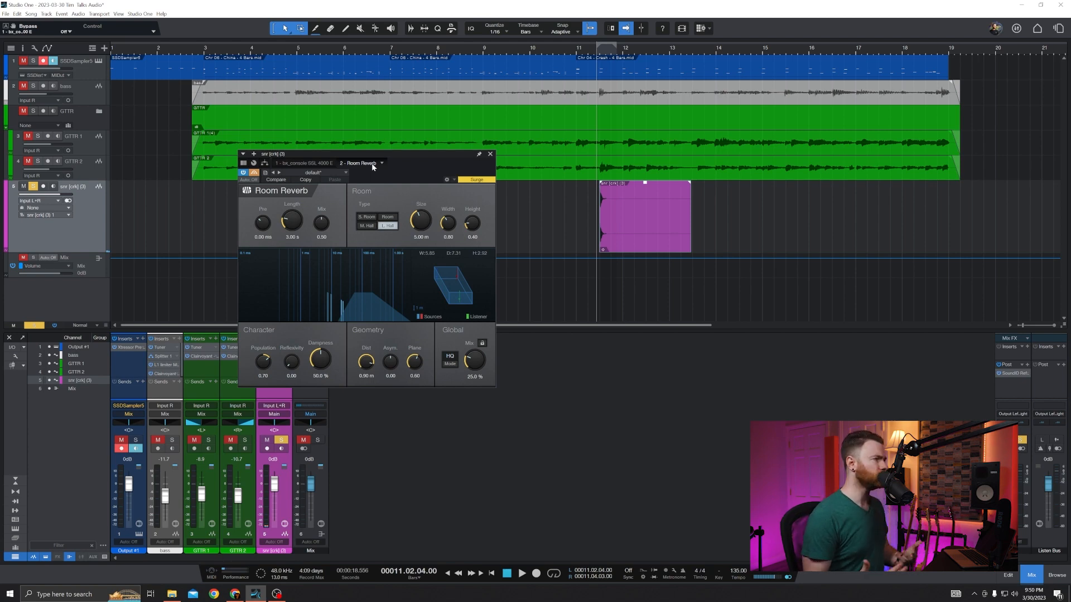
mouse_move(386, 212)
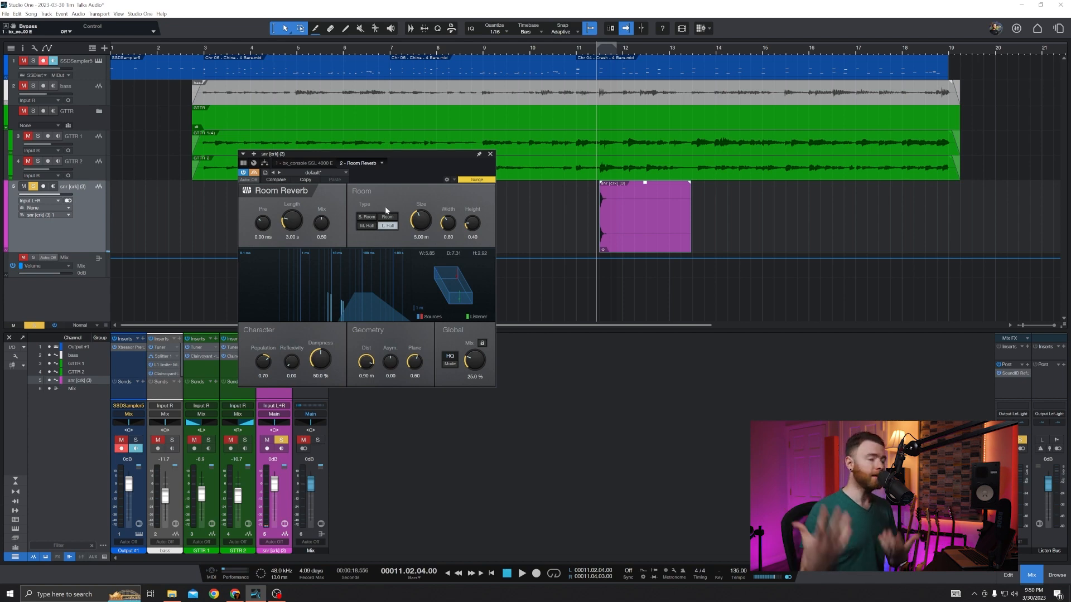
mouse_move(390, 229)
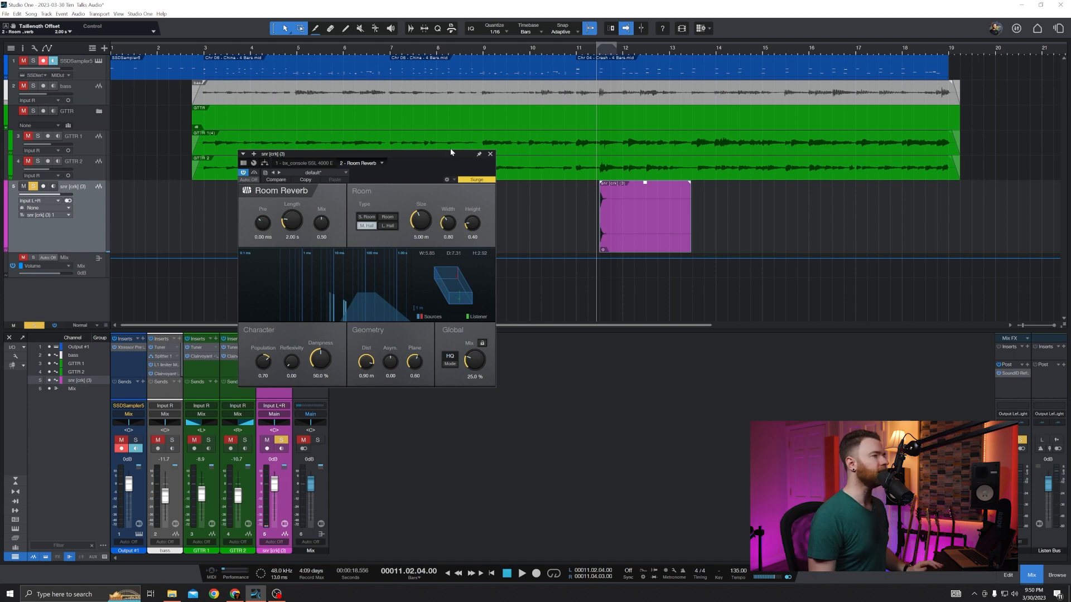
Open the snare's insert effects list and search for the stock Compressor.
left_click(490, 154)
type("comp")
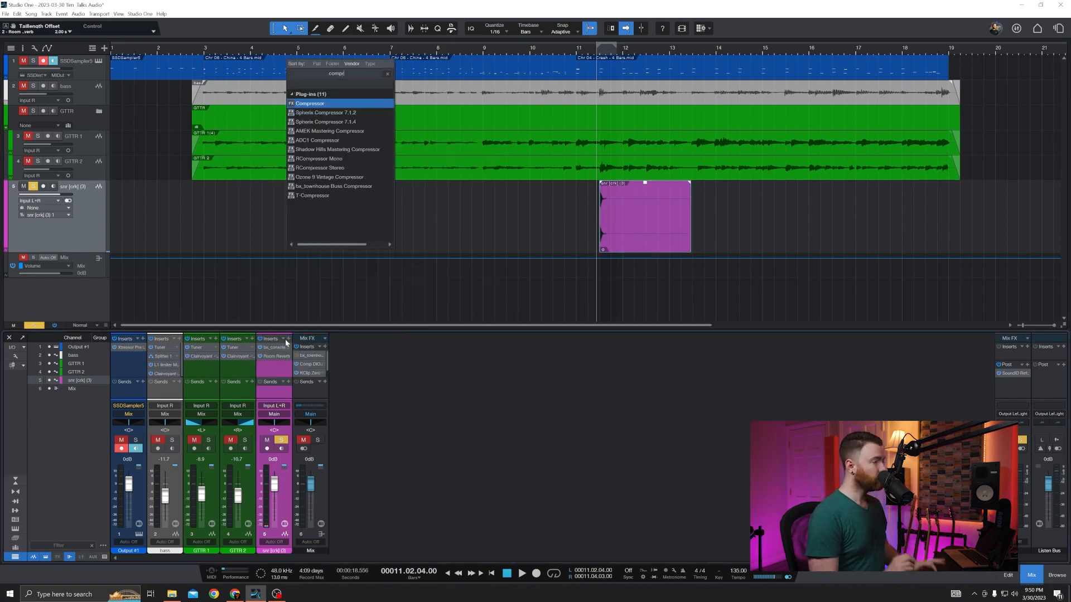
type("r")
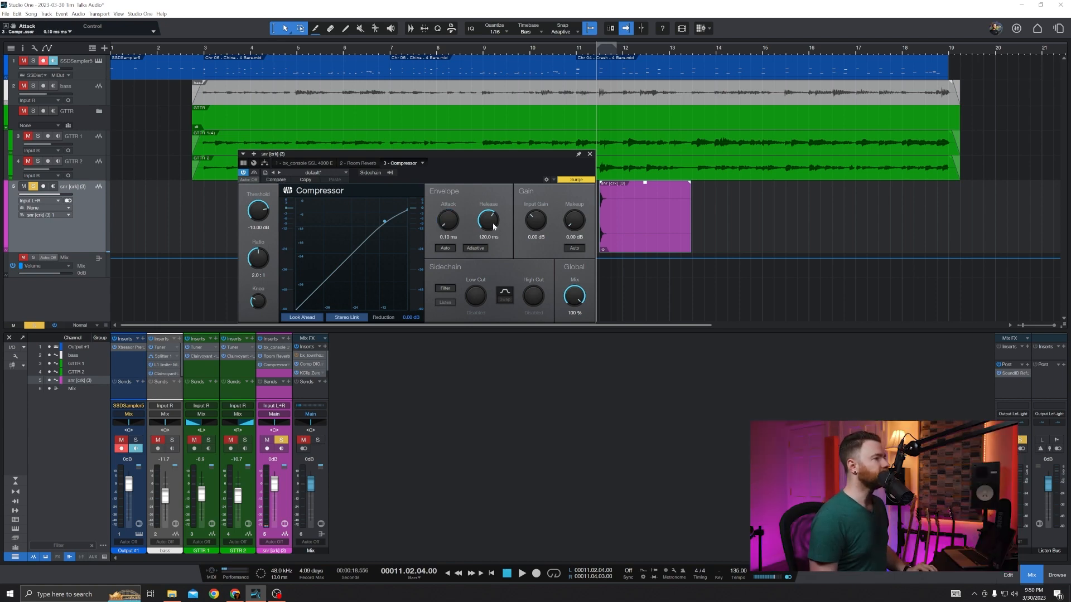
Drop the Compressor release to 1.00 ms and raise the ratio past 8:1 to 20:1.
left_click_drag(488, 220, 488, 246)
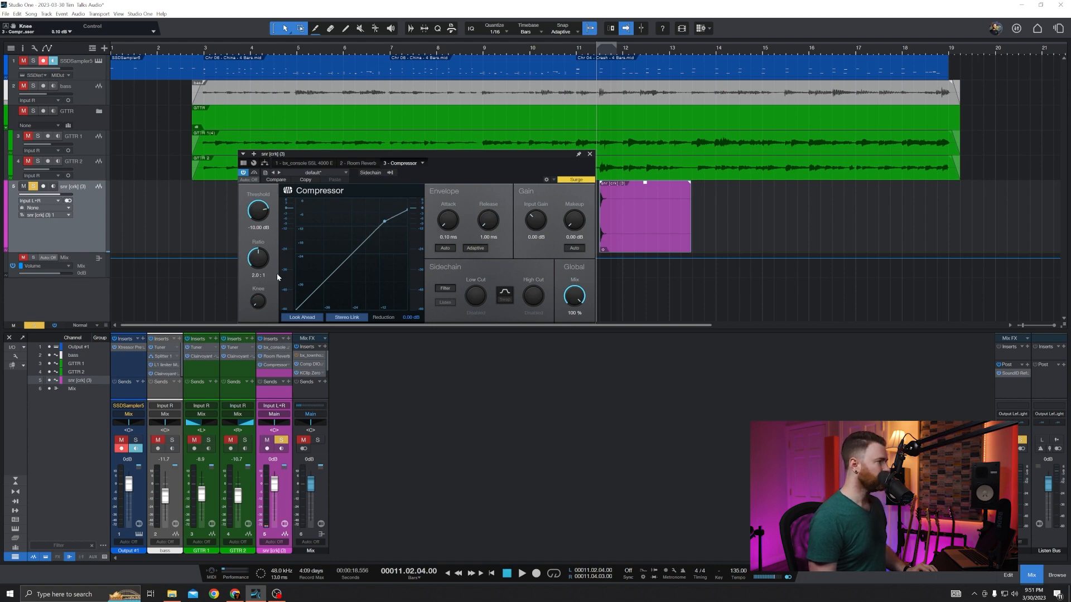
left_click_drag(258, 258, 261, 246)
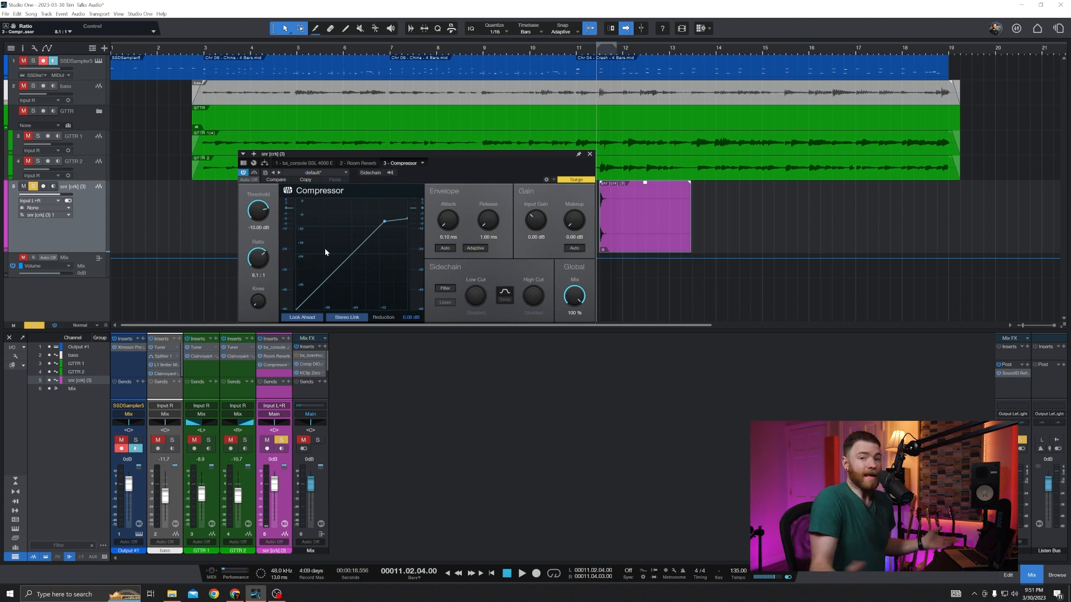
mouse_move(313, 253)
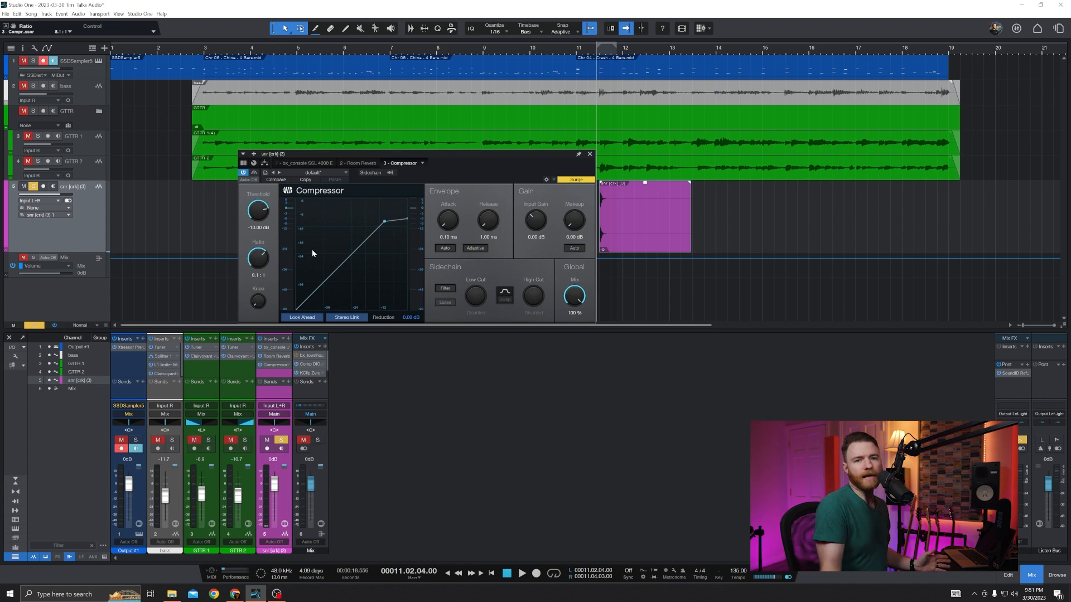
mouse_move(270, 285)
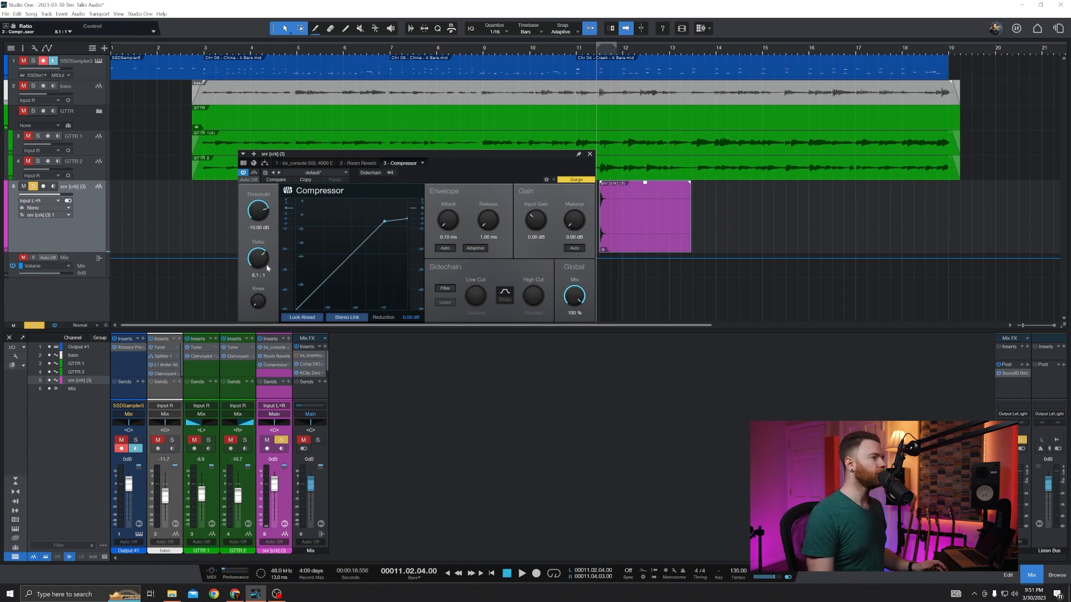
left_click_drag(258, 259, 258, 232)
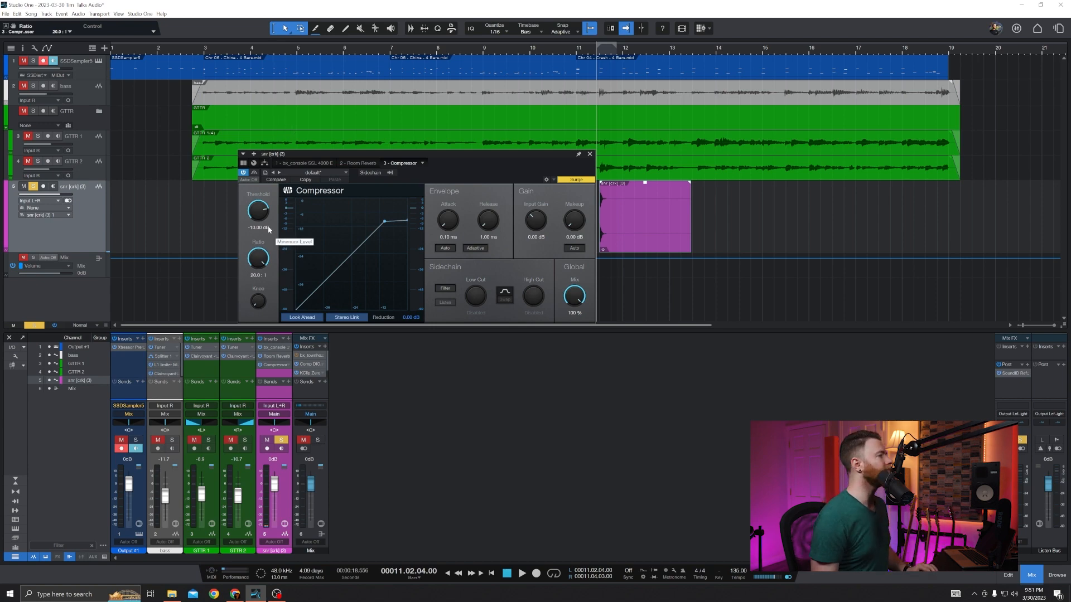
mouse_move(297, 227)
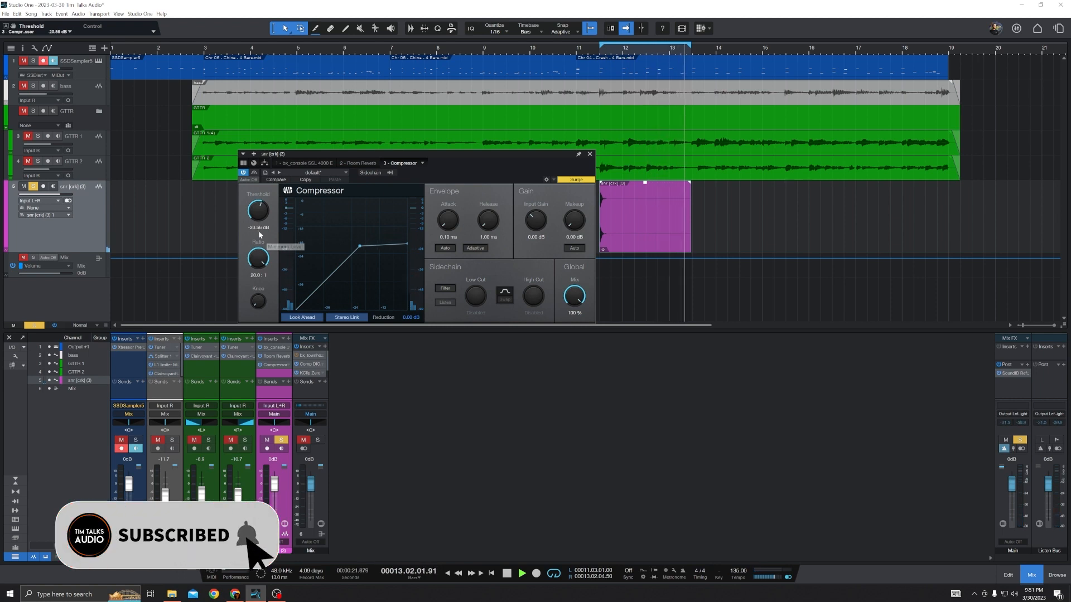
Set the snare compressor attack to 5 ms and settle the threshold near -21.5 dB.
left_click_drag(258, 210, 258, 204)
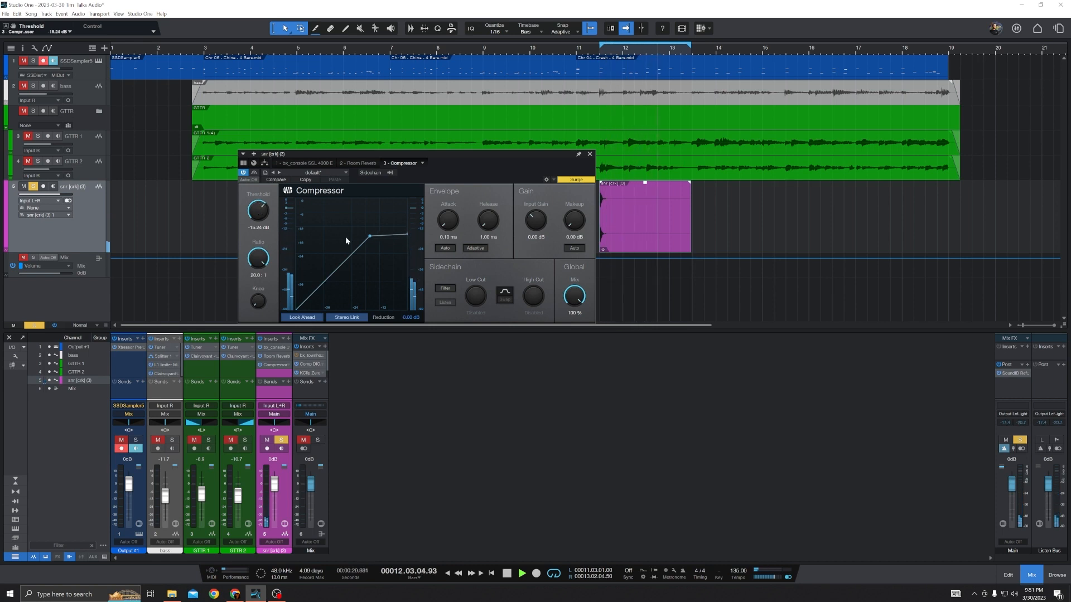
left_click_drag(447, 219, 447, 215)
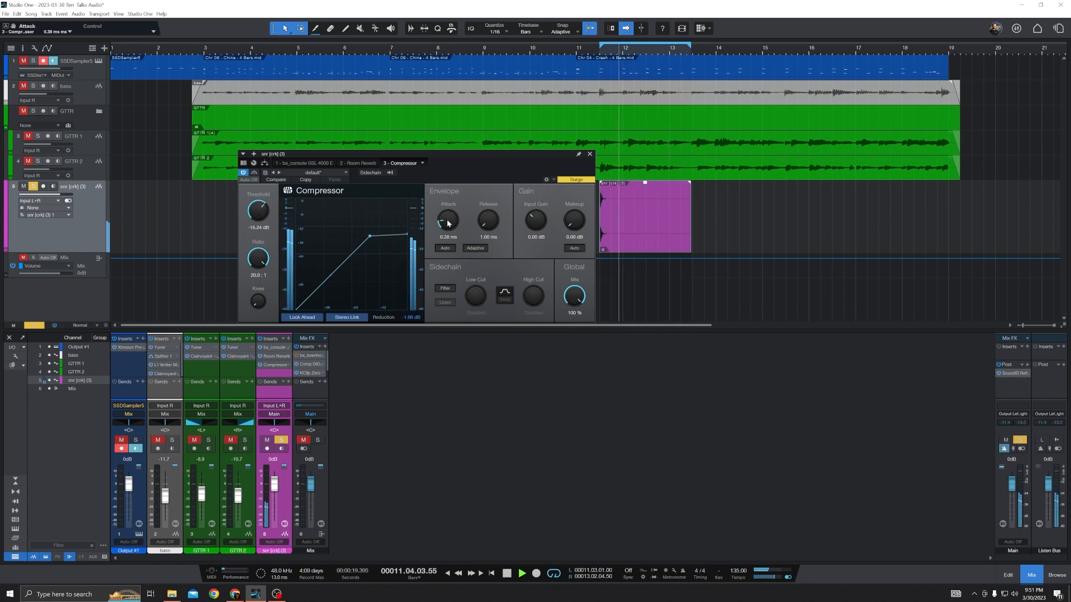
left_click_drag(447, 218, 447, 208)
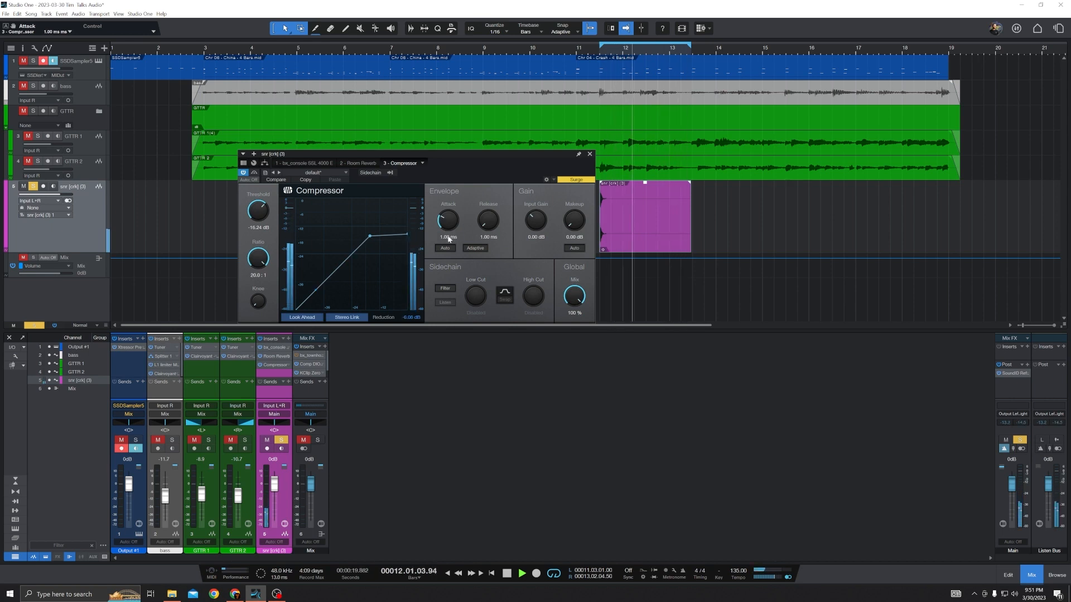
left_click_drag(447, 219, 447, 205)
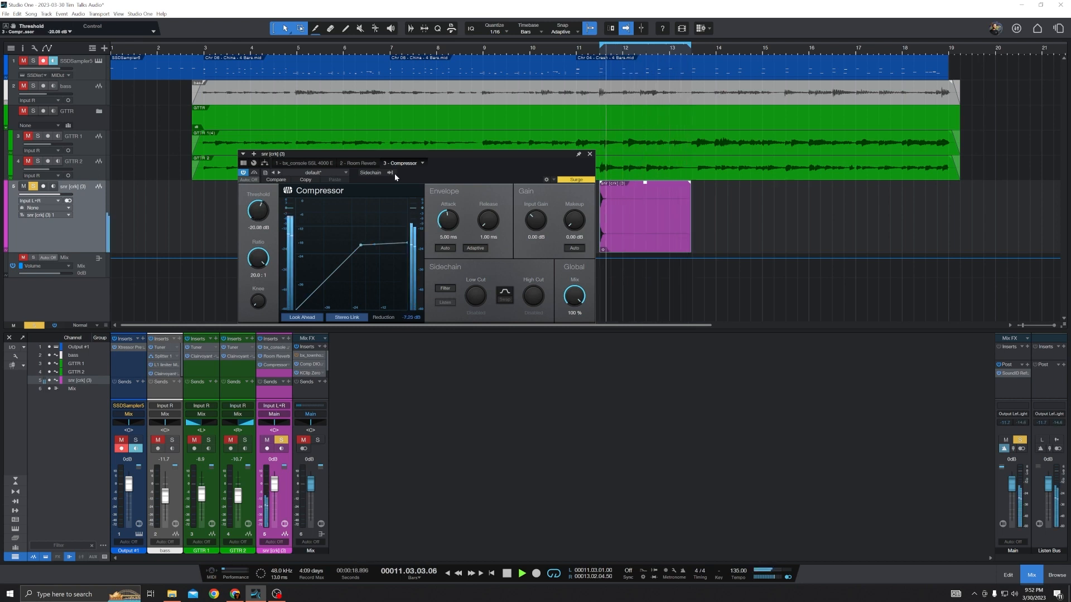
left_click_drag(258, 210, 256, 215)
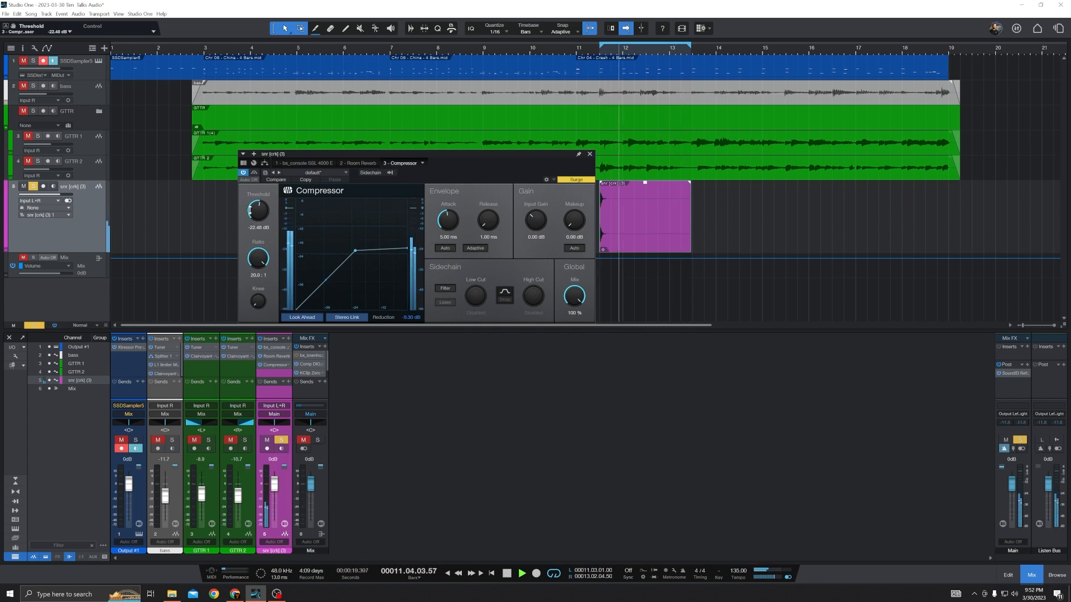
left_click_drag(258, 210, 249, 204)
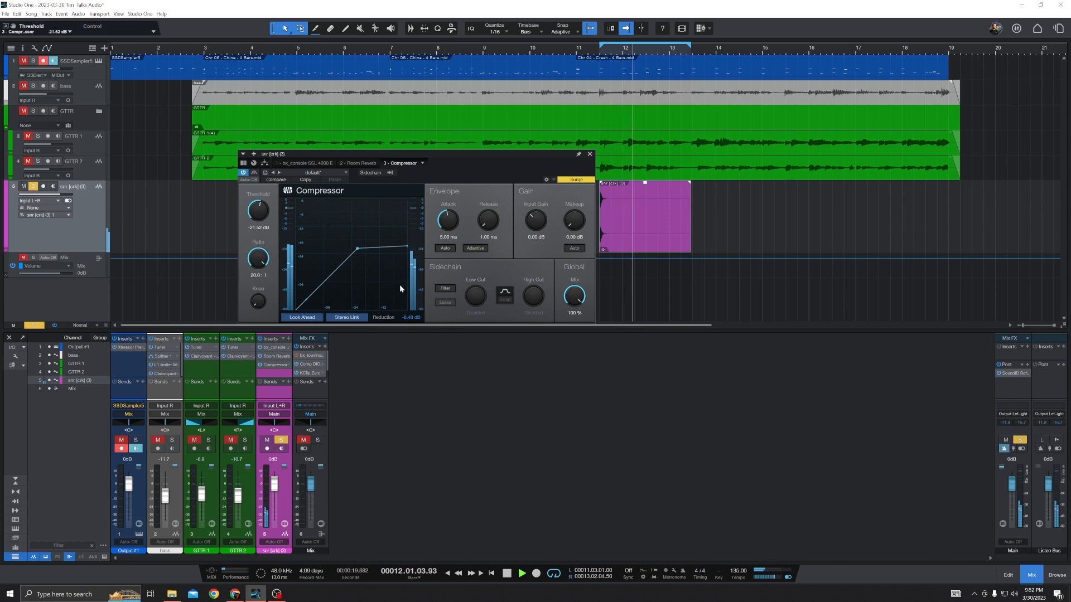
mouse_move(447, 218)
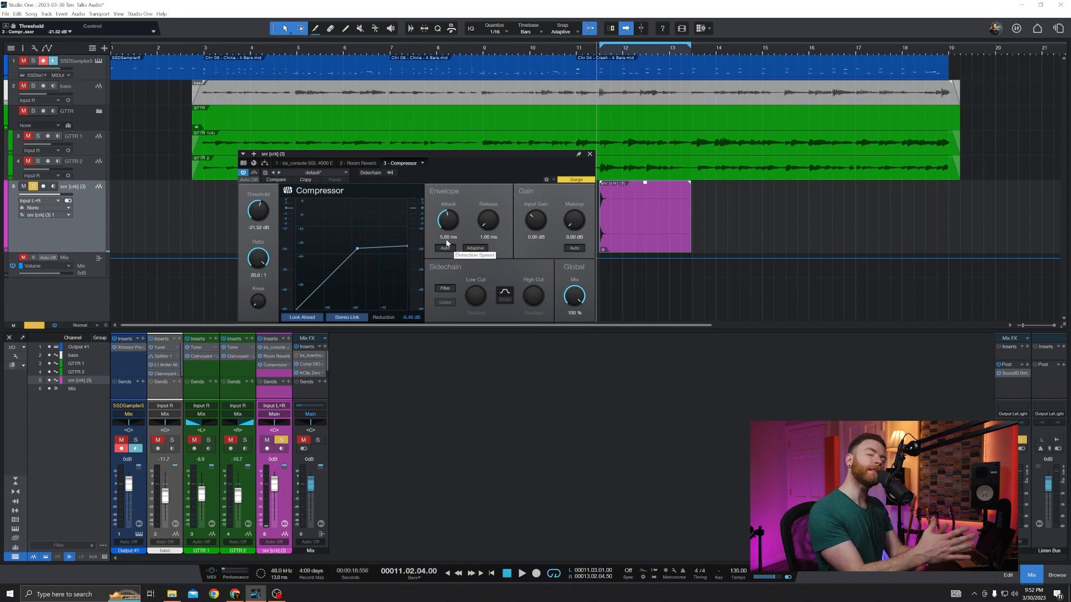
mouse_move(254, 286)
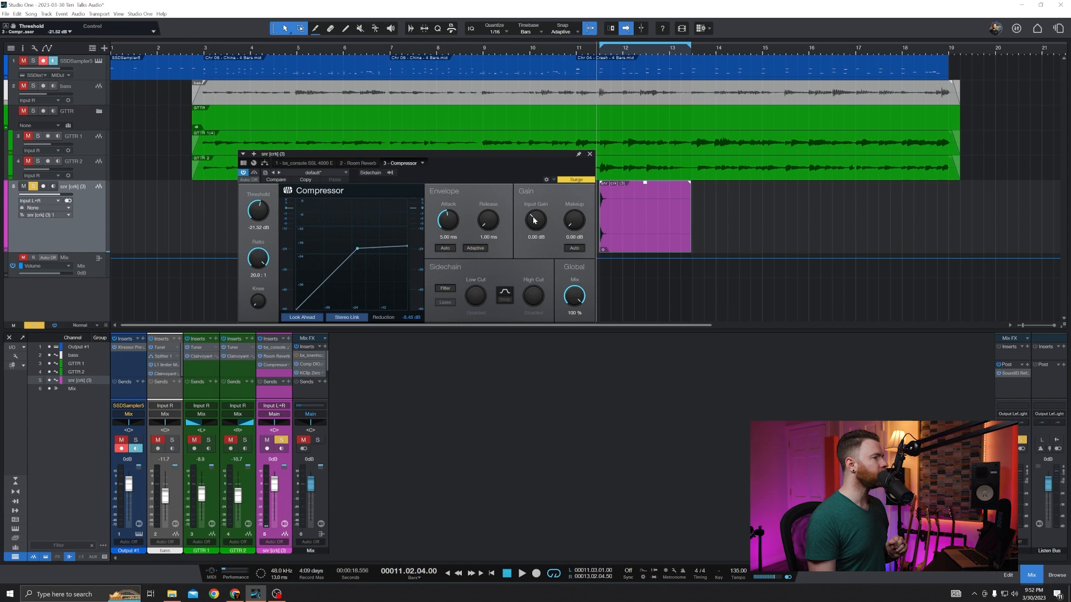
mouse_move(487, 221)
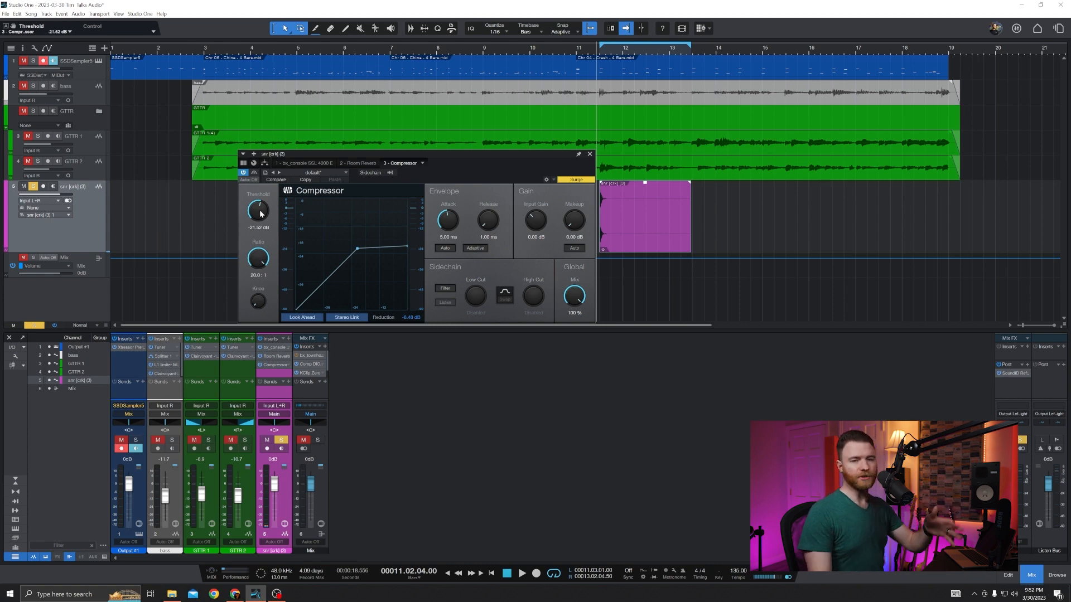
mouse_move(259, 212)
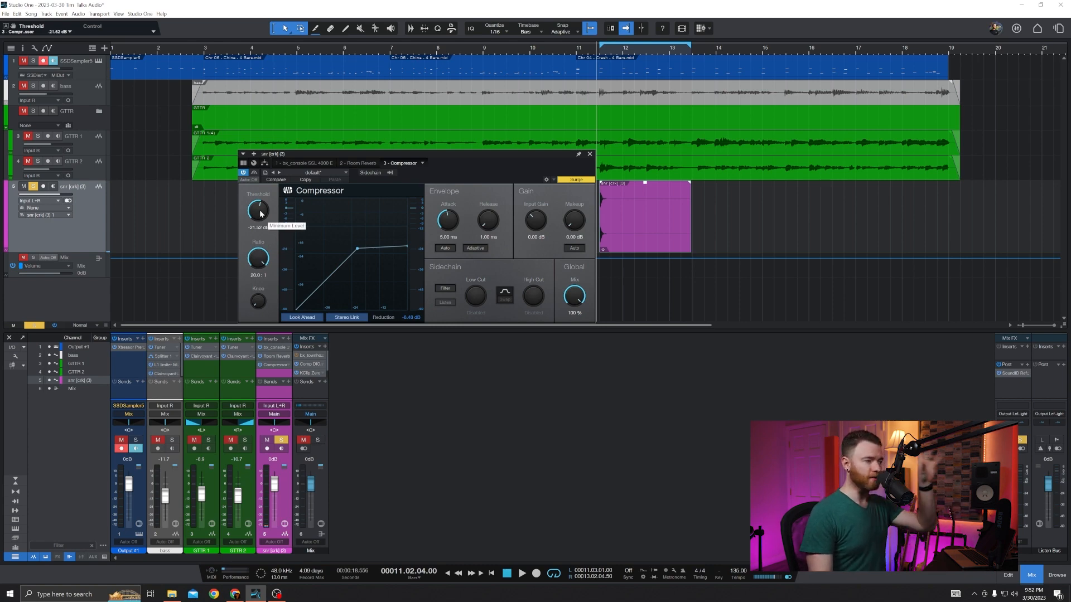
mouse_move(322, 217)
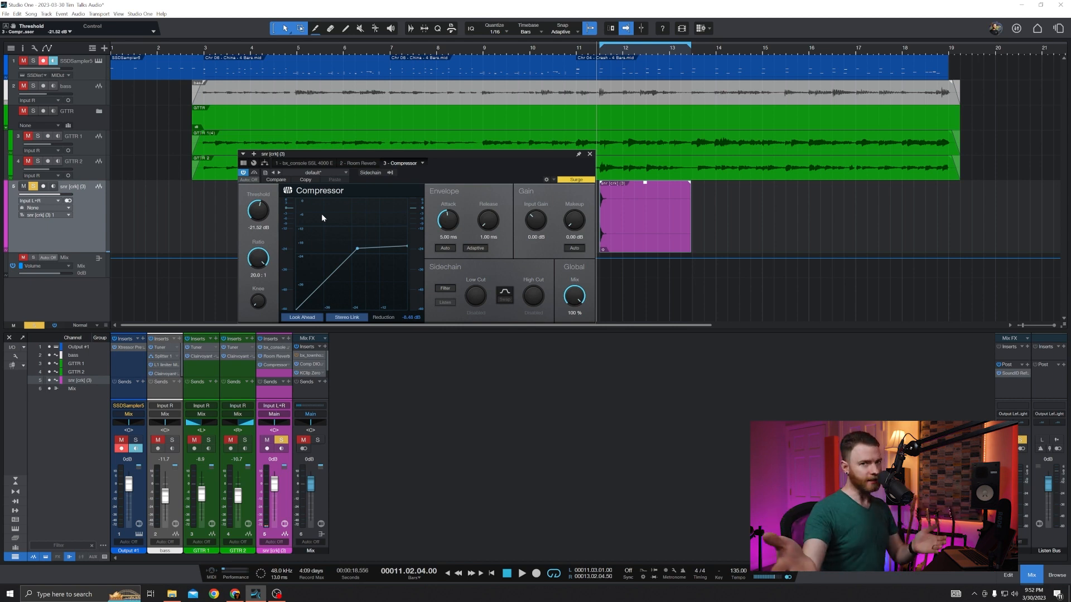
mouse_move(463, 221)
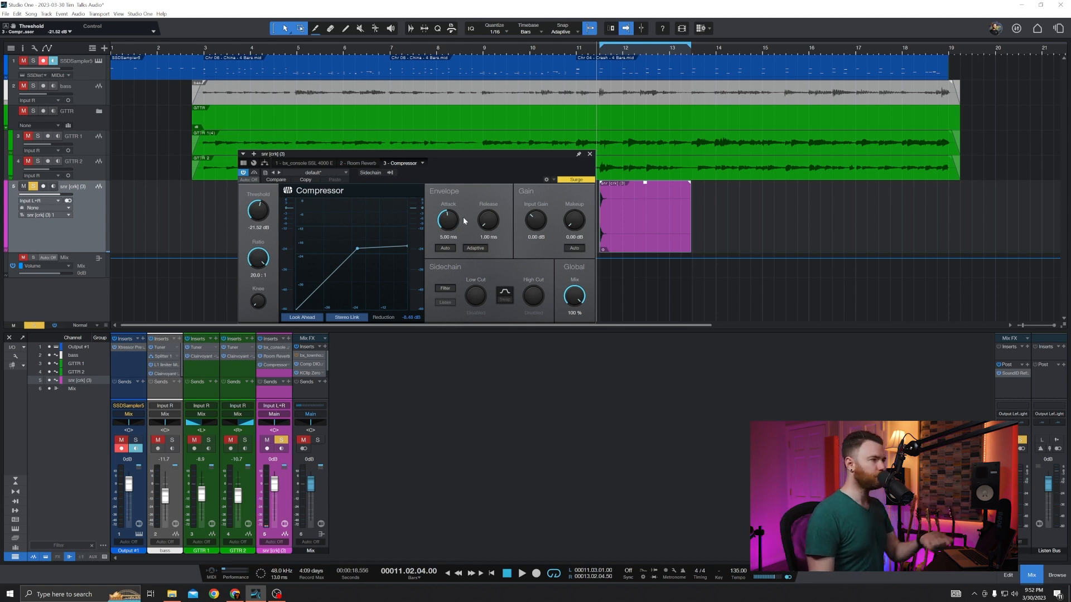
mouse_move(493, 231)
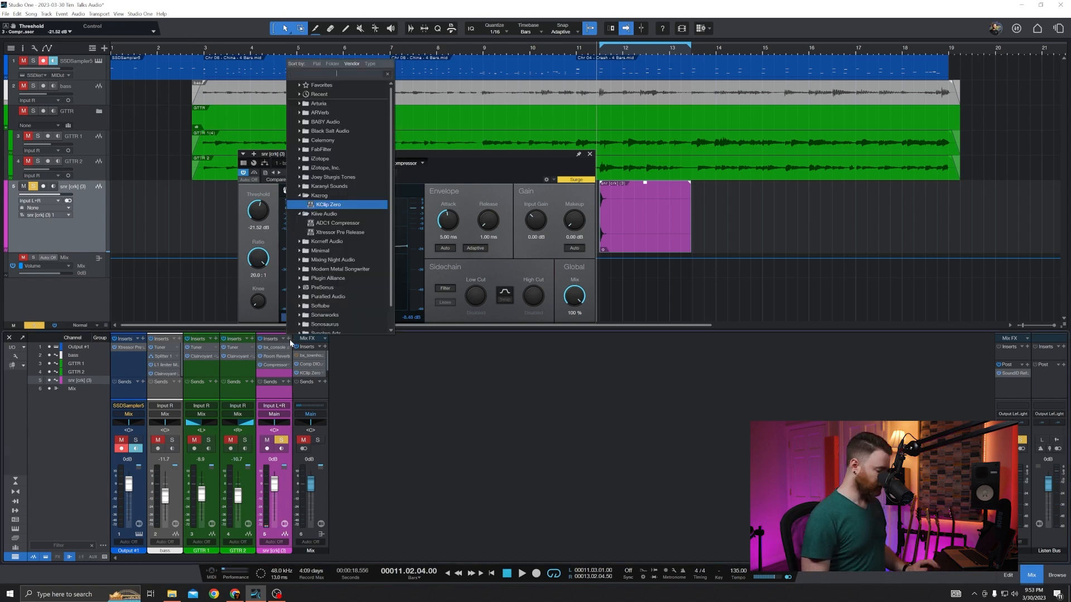
Add Mixverb after the compressor, enlarge size and damping, and raise the wet mix.
type("mix")
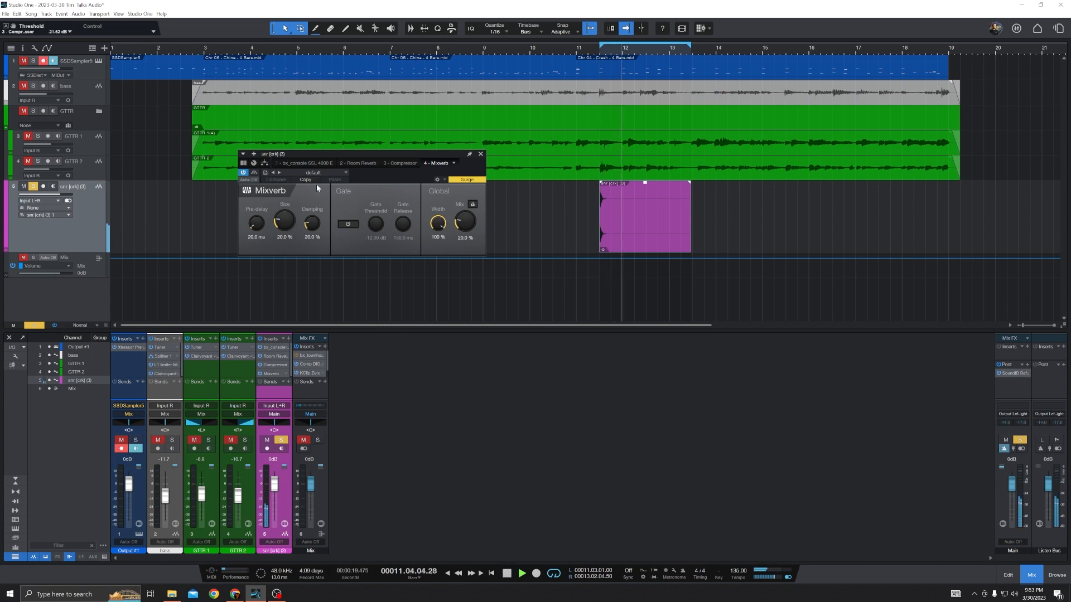
left_click_drag(285, 221, 285, 205)
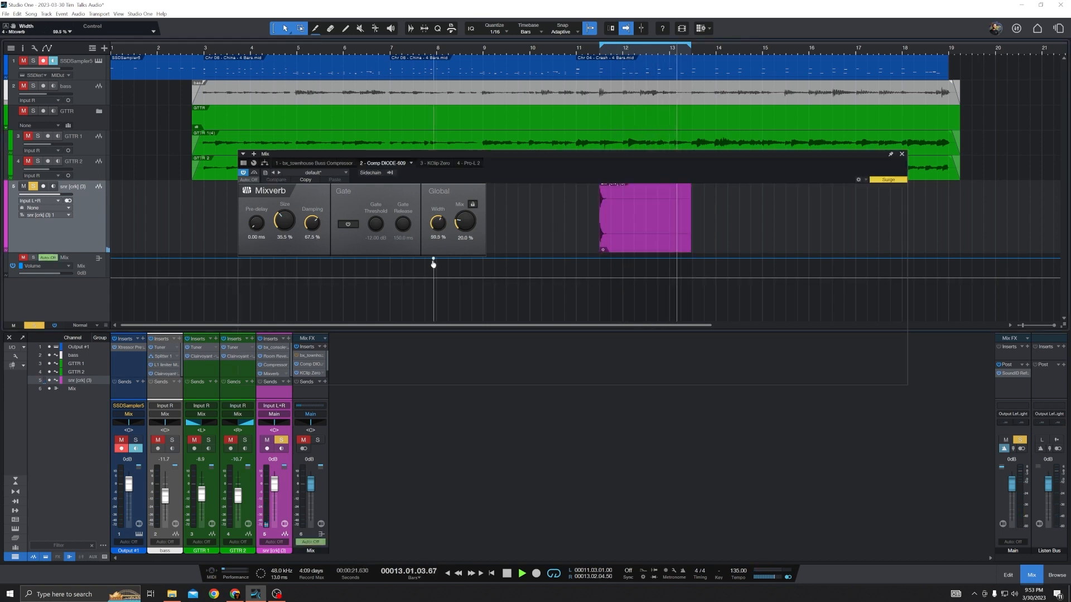
left_click(384, 163)
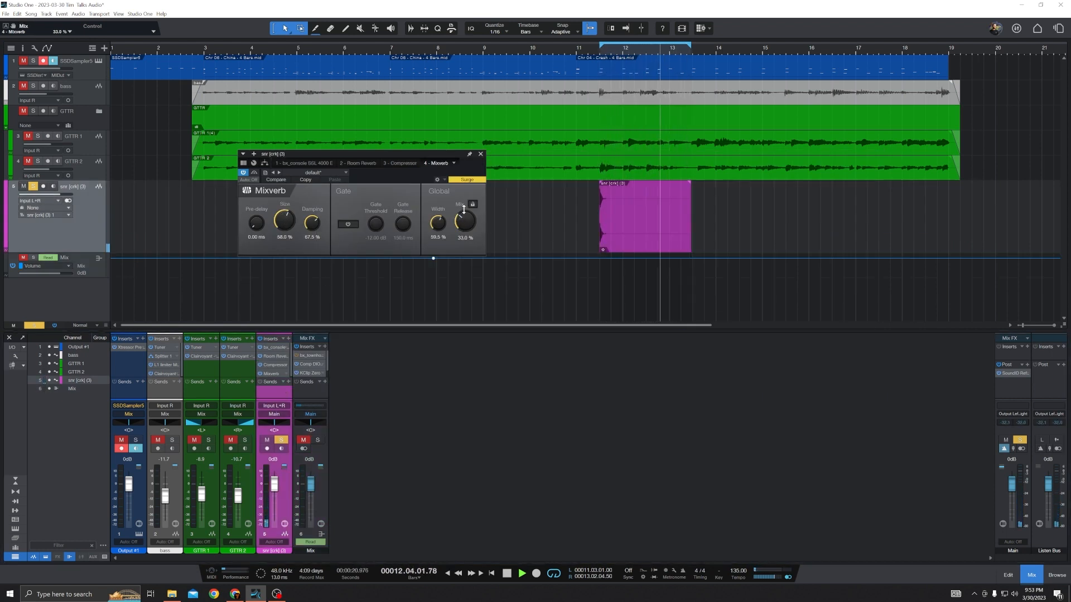
left_click_drag(464, 219, 464, 232)
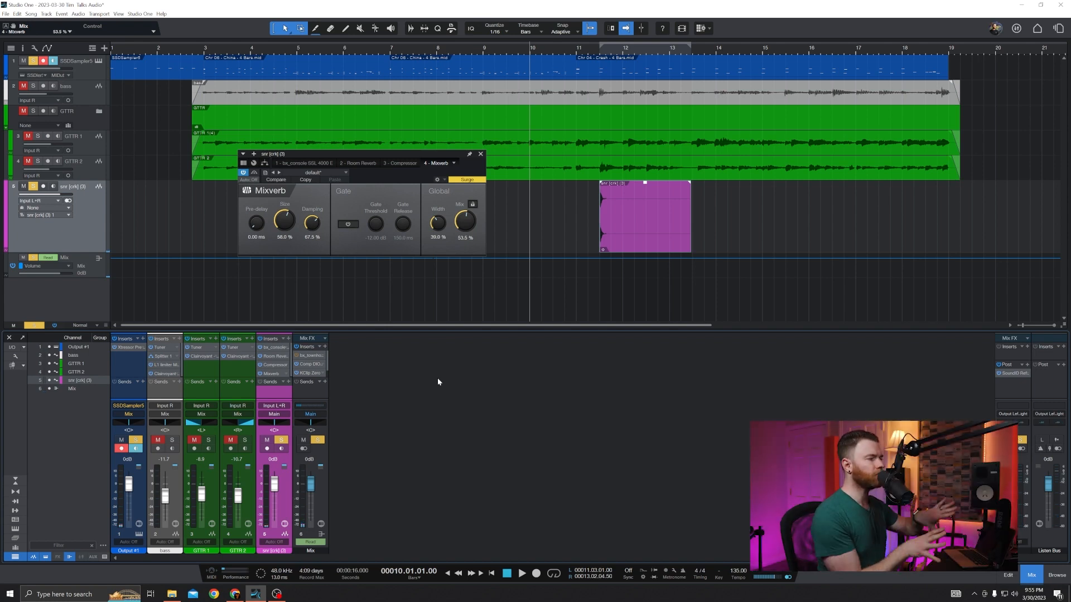
mouse_move(326, 390)
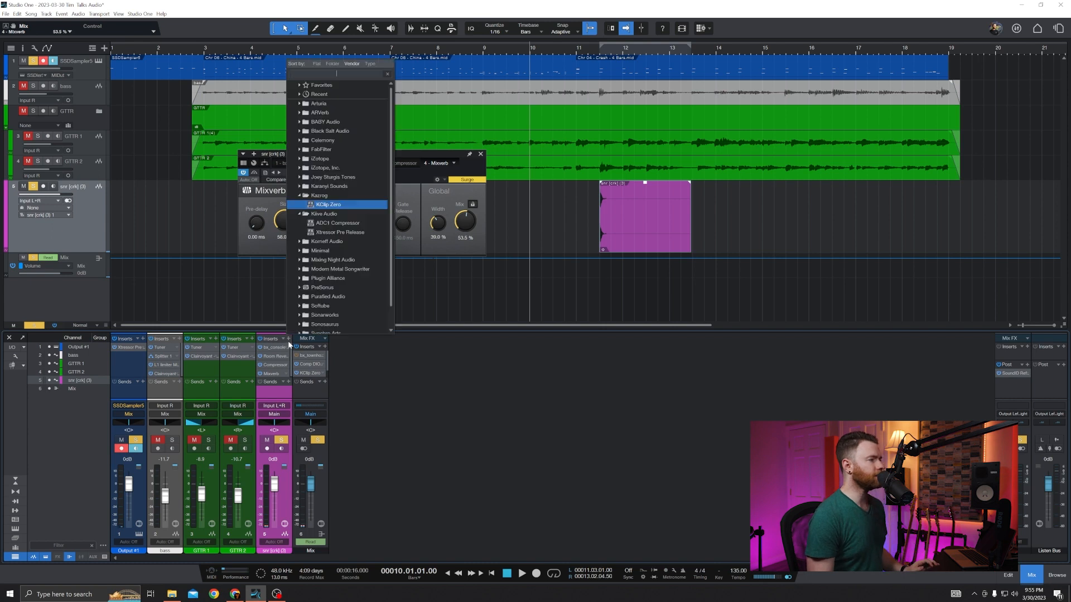
Add Mixtool after Mixverb and turn its gain up to about 11.3 dB.
type("mixto")
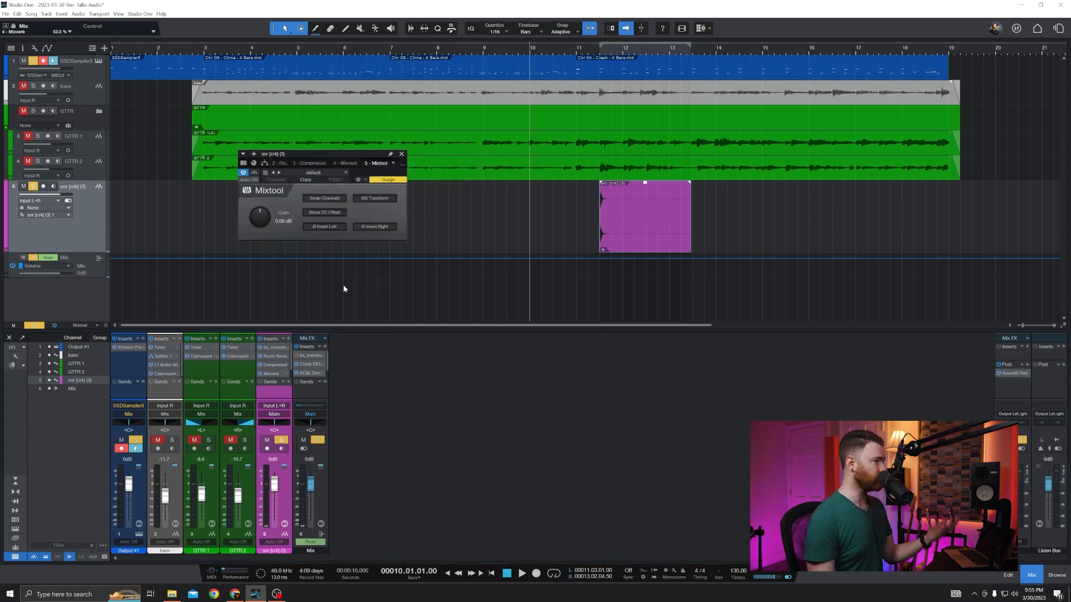
left_click_drag(260, 214, 261, 200)
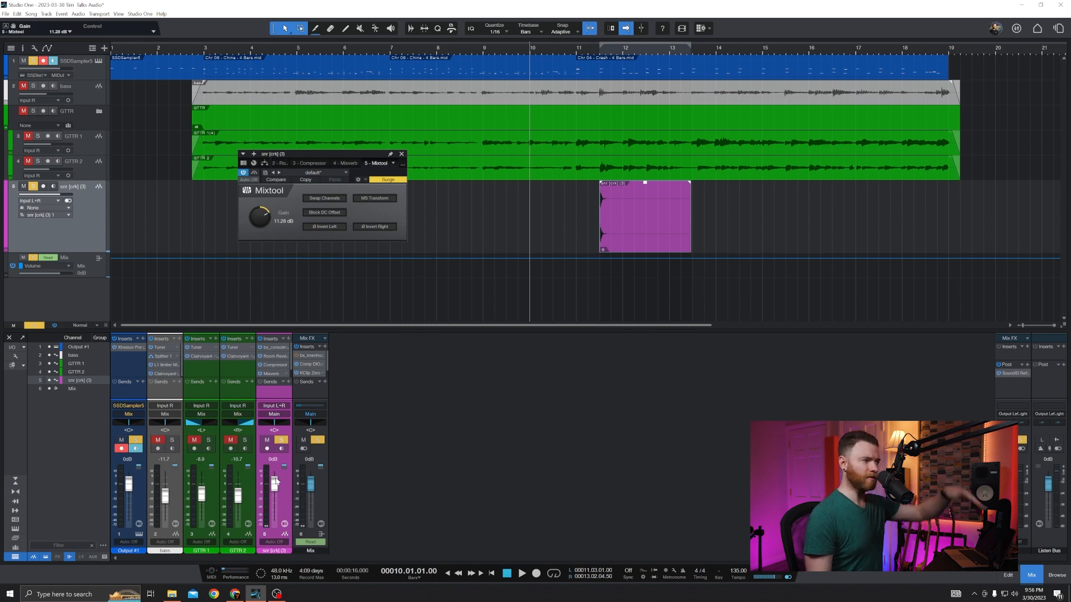
mouse_move(275, 481)
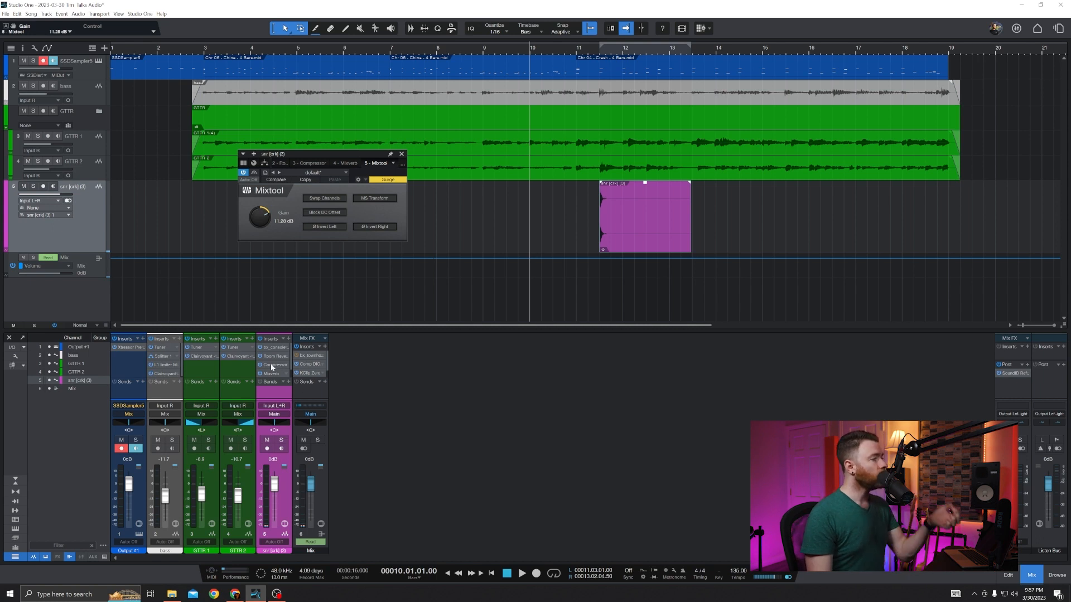
mouse_move(292, 337)
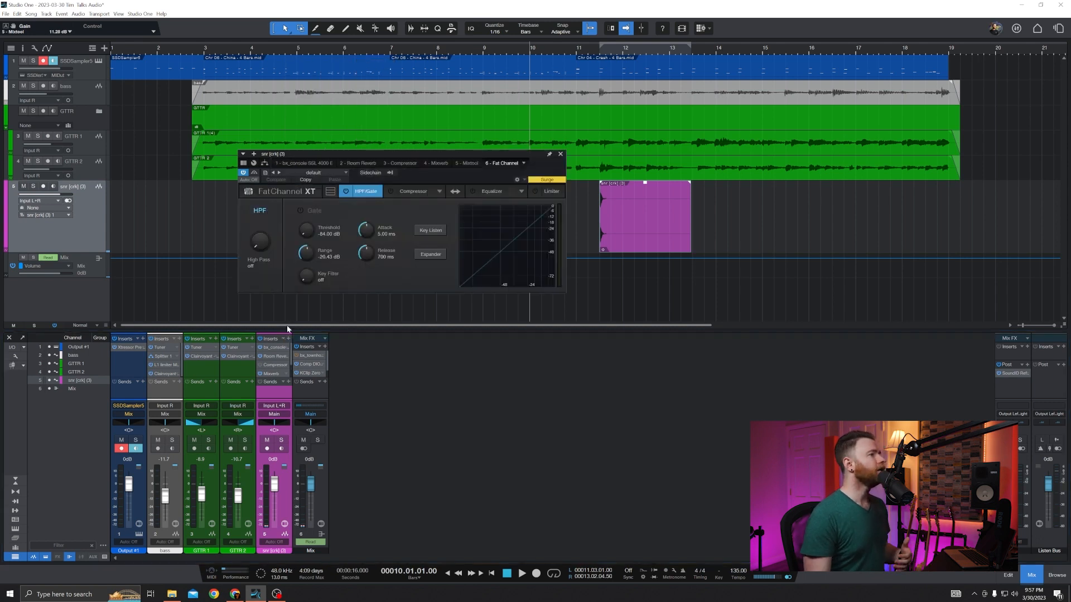
Show the Fat Channel XT compressor section and switch on the FET compressor model.
left_click(412, 192)
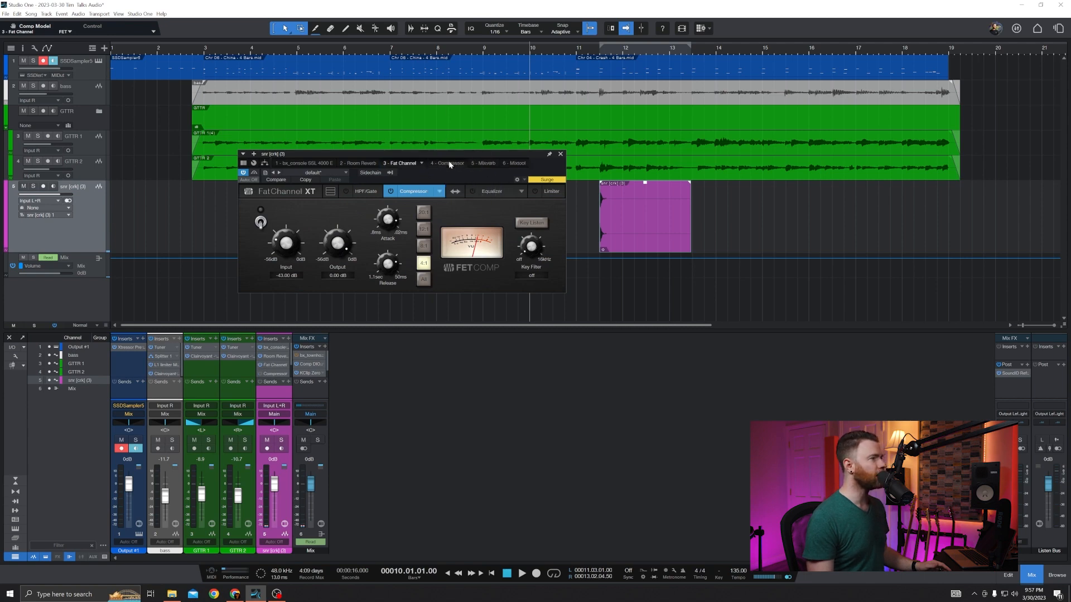
mouse_move(308, 193)
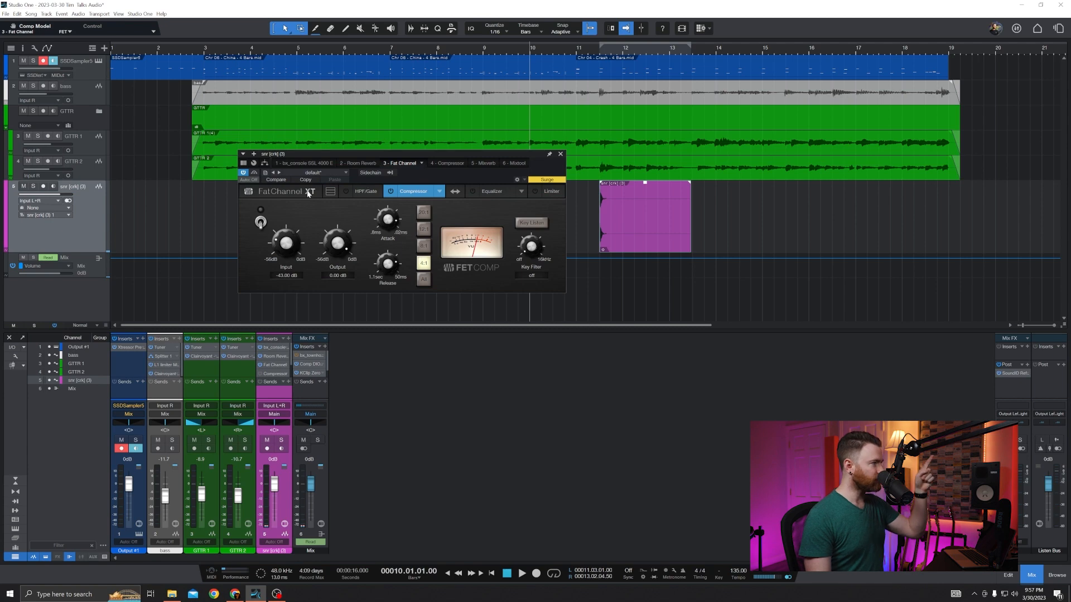
left_click(260, 218)
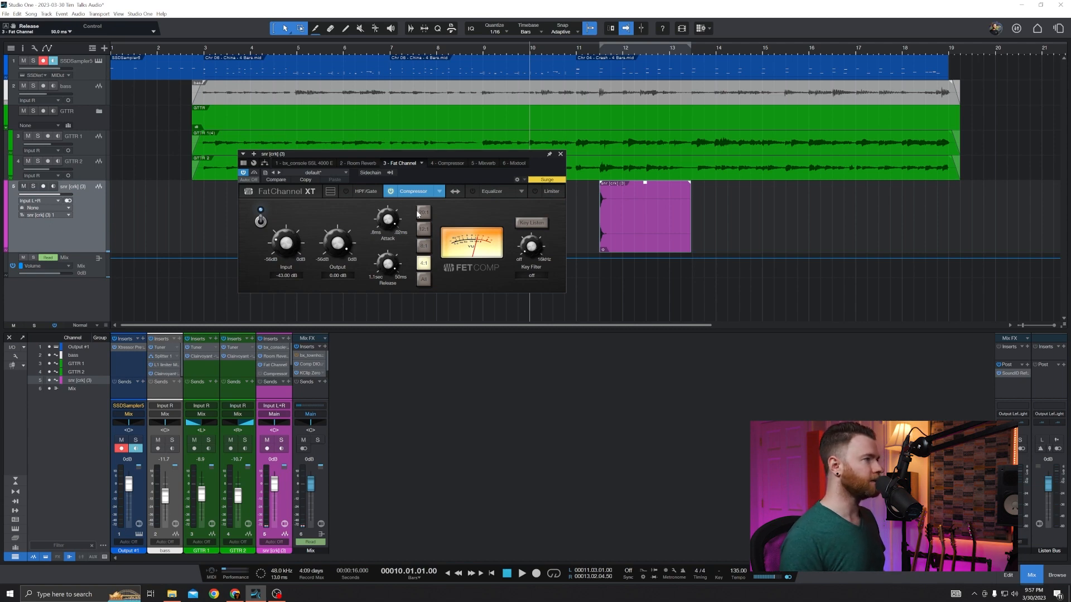
left_click(423, 281)
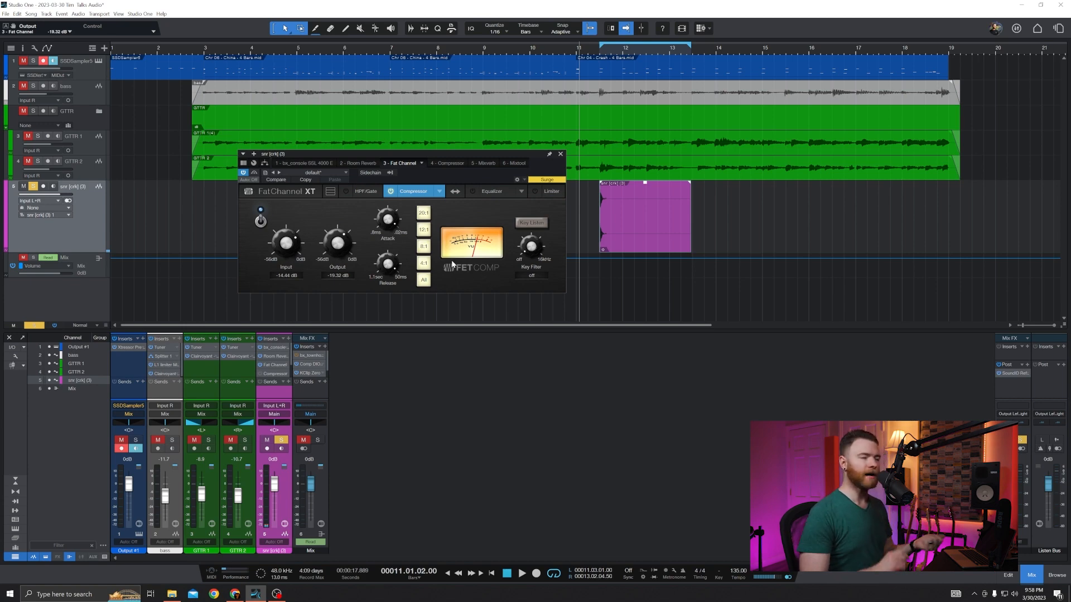
mouse_move(404, 235)
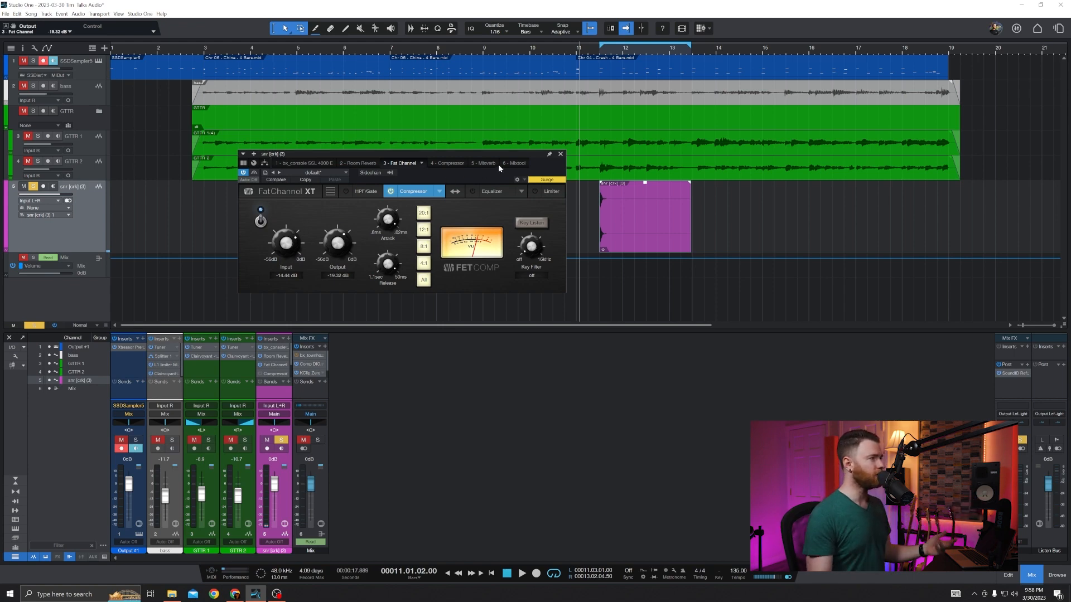
mouse_move(321, 171)
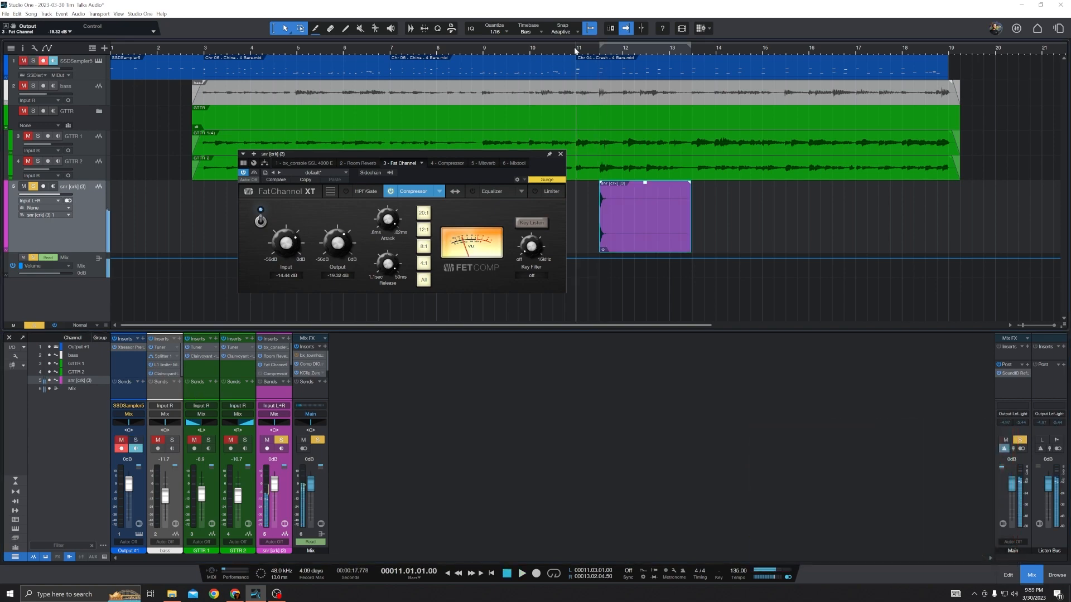
left_click(521, 573)
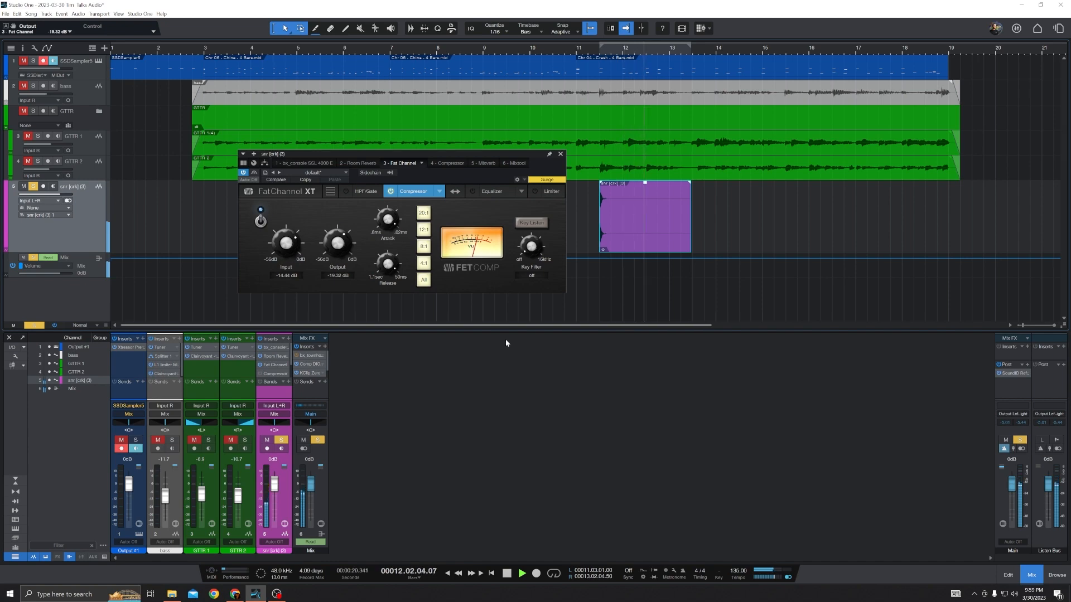
left_click(376, 162)
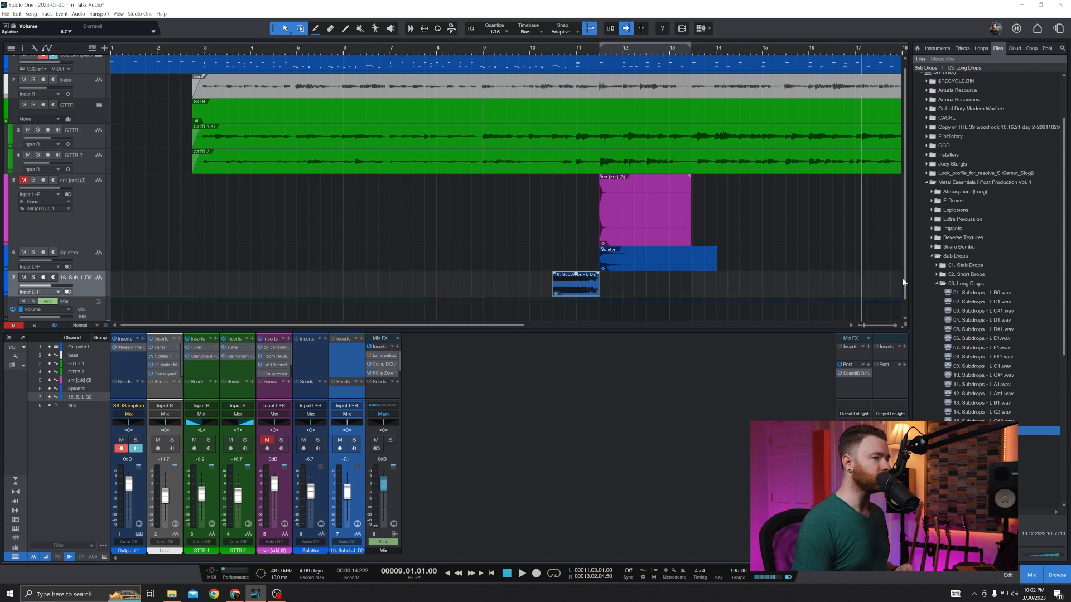
Go back up to the Sub Drops folder in the Browser's Files tab.
left_click(956, 255)
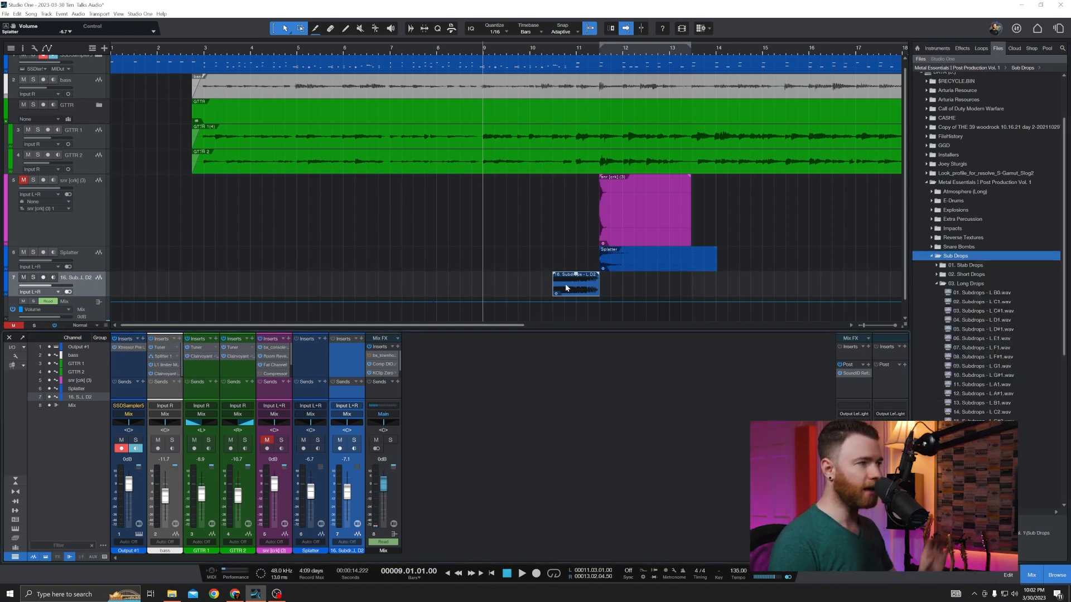
mouse_move(570, 293)
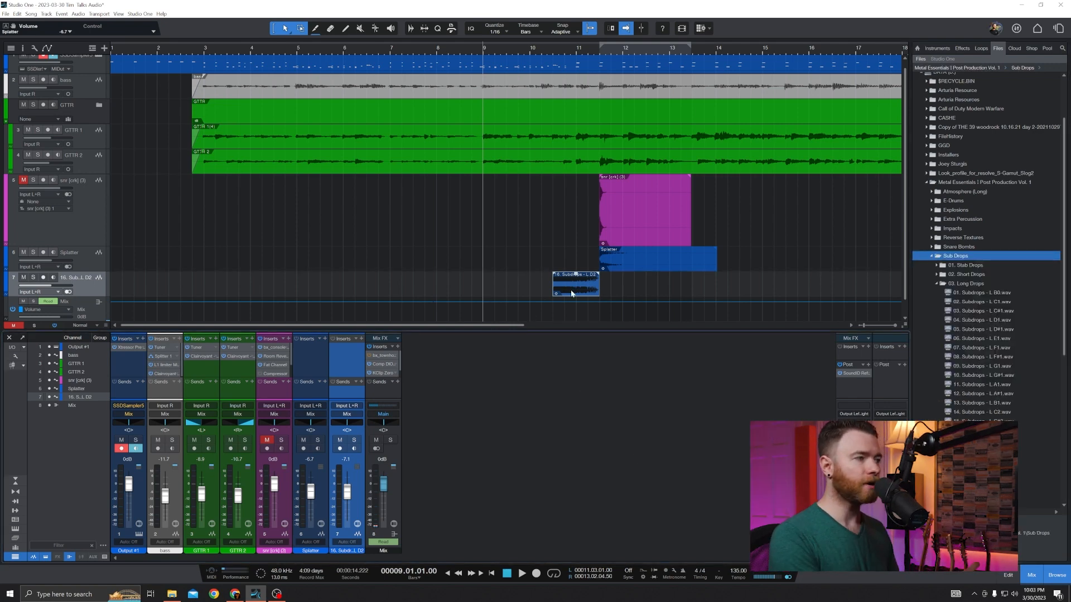